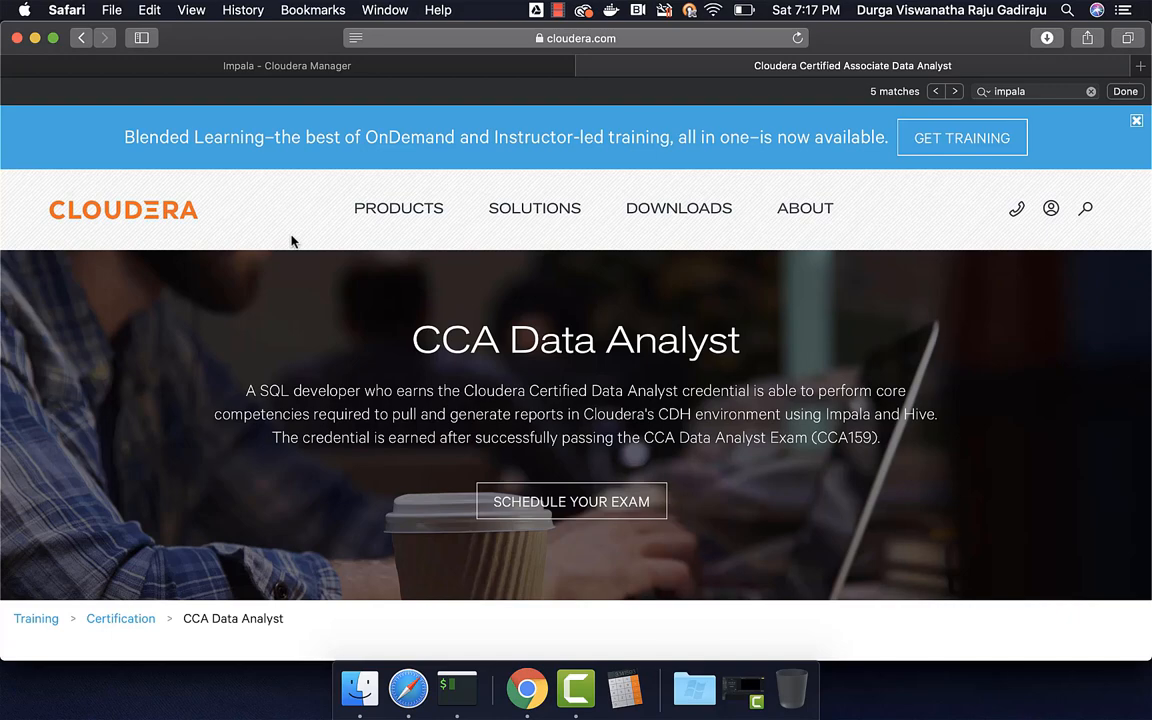
Scroll down to the Provide Structure to the Data and Data Analysis headings
{"action": "scroll", "scroll_direction": "down", "scroll_amount": 3}
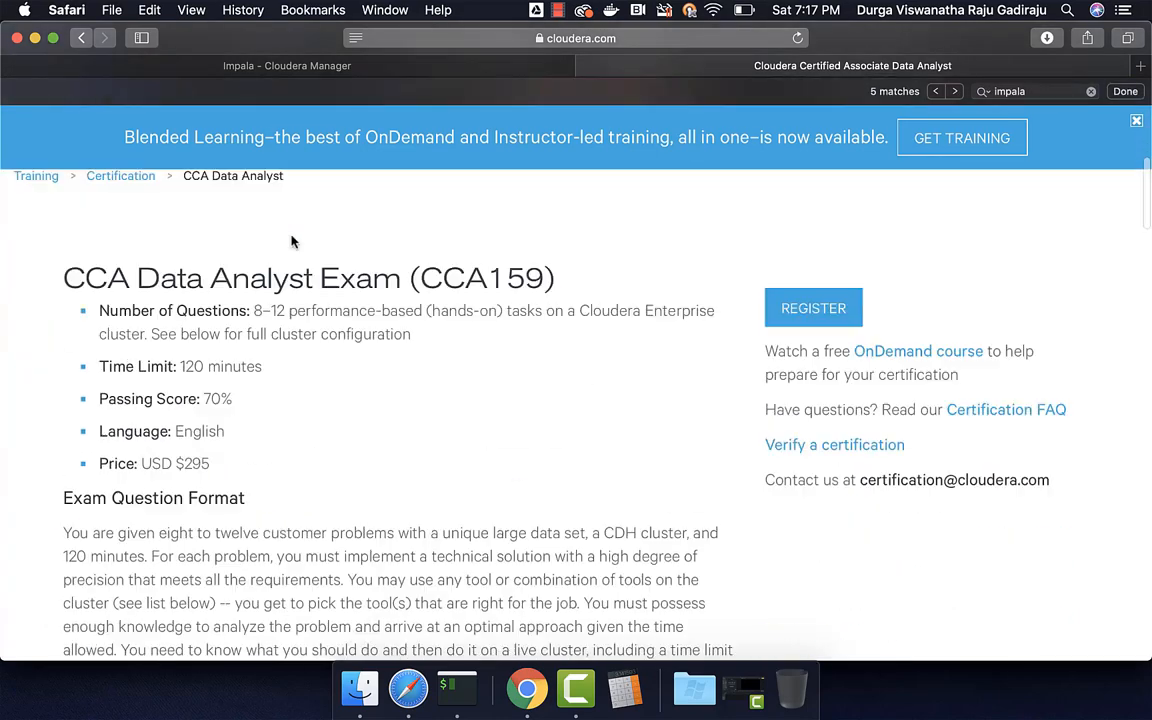
{"action": "scroll", "scroll_direction": "down", "scroll_amount": 3}
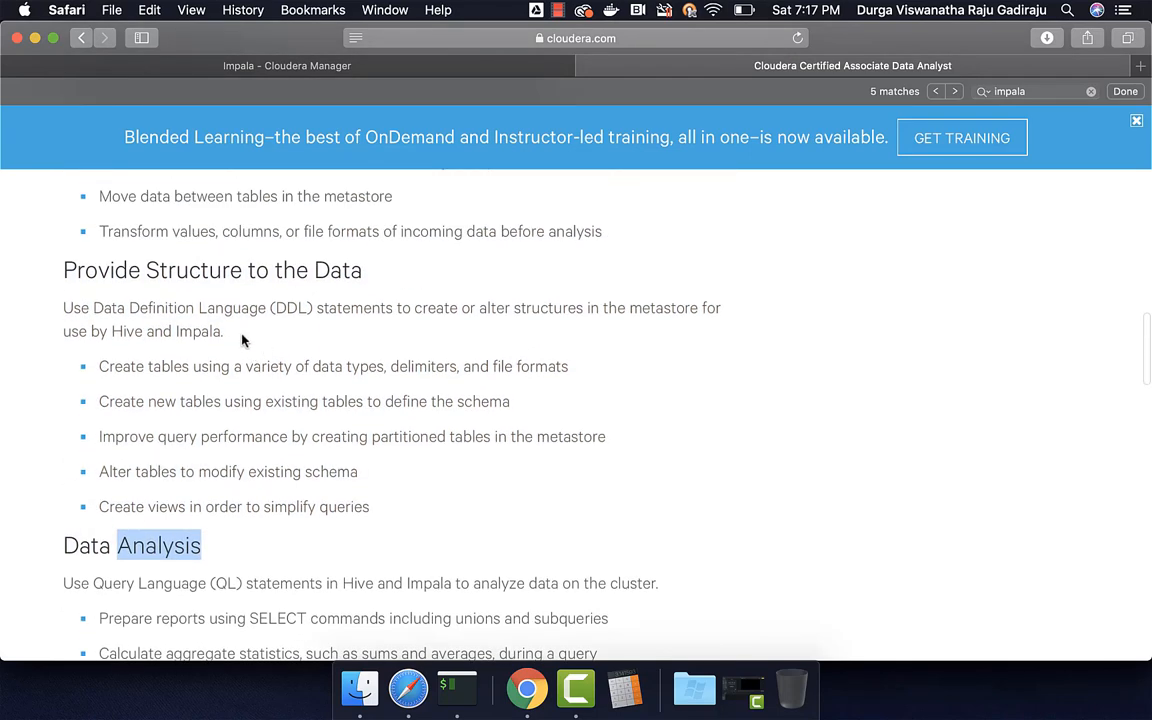
Highlight the DDL statements sentence and the Query Language sentence for Hive and Impala
{"action": "left_click", "coordinate": [954, 91]}
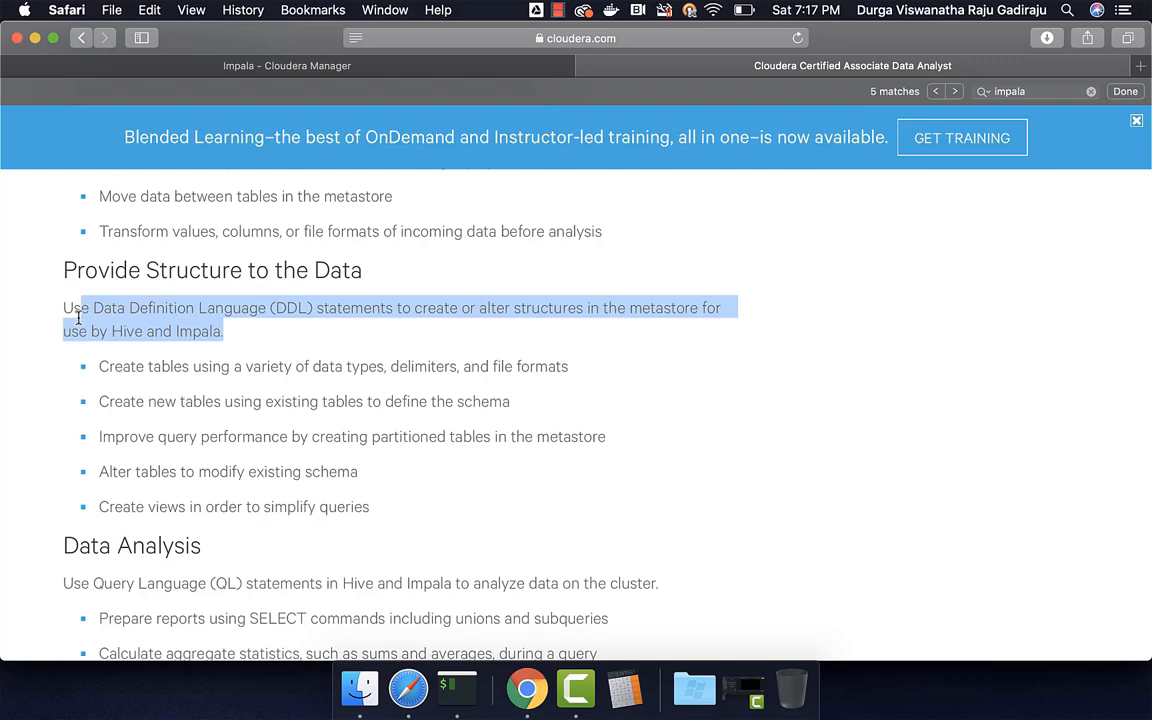
{"action": "scroll", "scroll_direction": "down", "scroll_amount": 3}
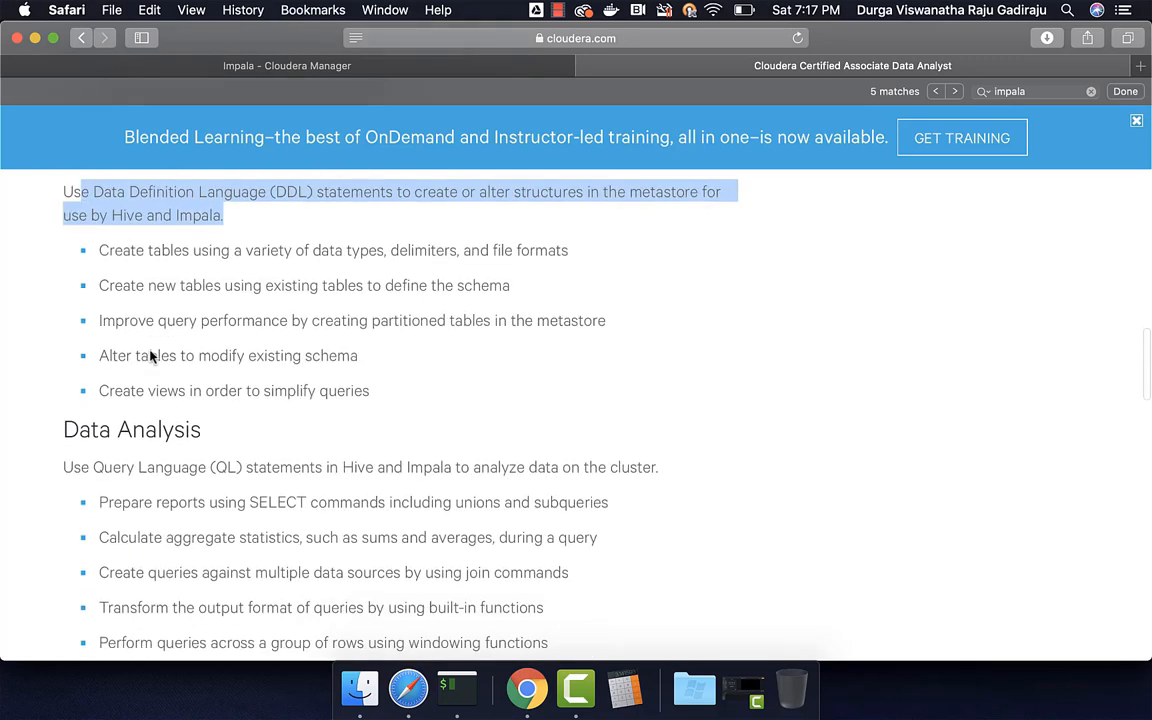
{"action": "left_click", "coordinate": [954, 91]}
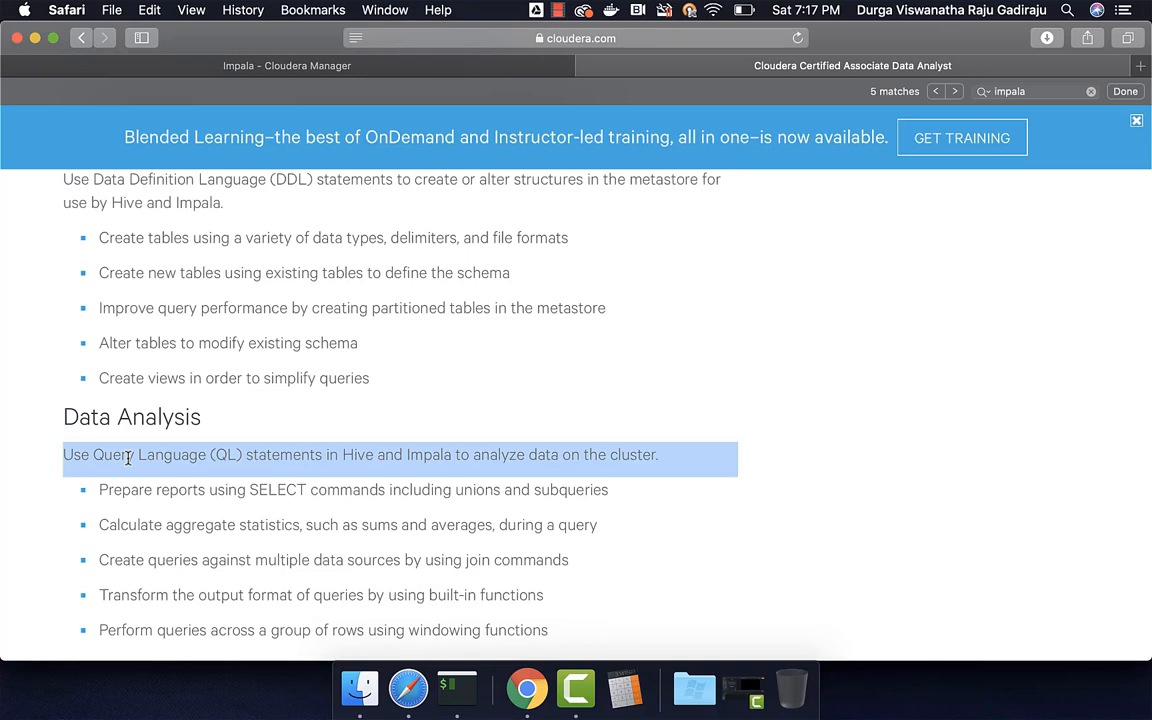
{"action": "scroll", "scroll_direction": "up", "scroll_amount": 3}
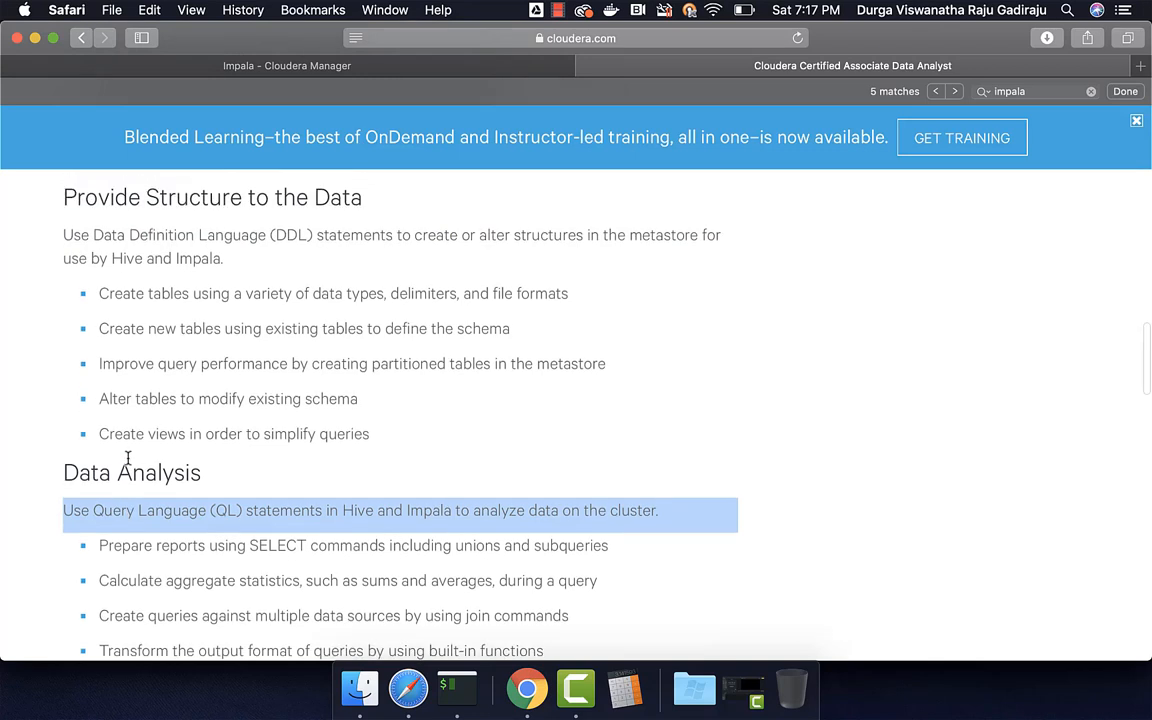